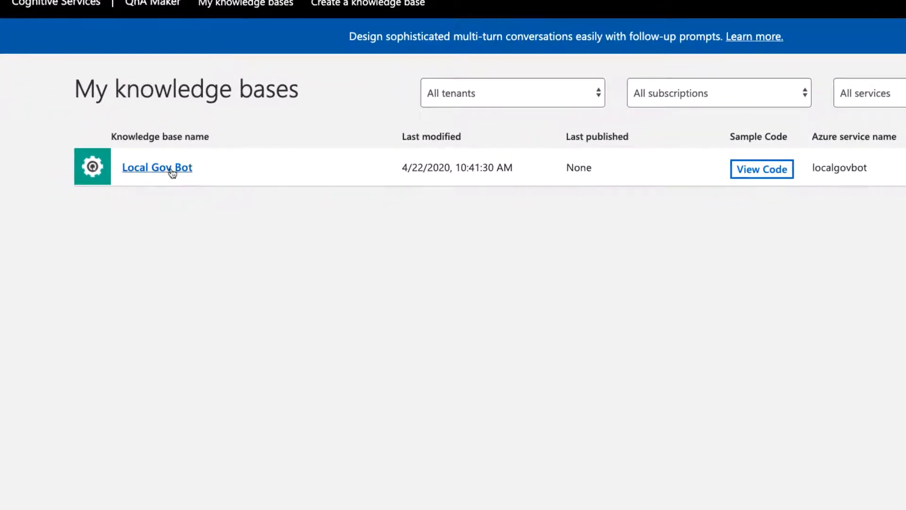
Open the Local Gov Bot knowledge base showing its garbage pickup QnA pair
{"action": "left_click", "coordinate": [156, 167]}
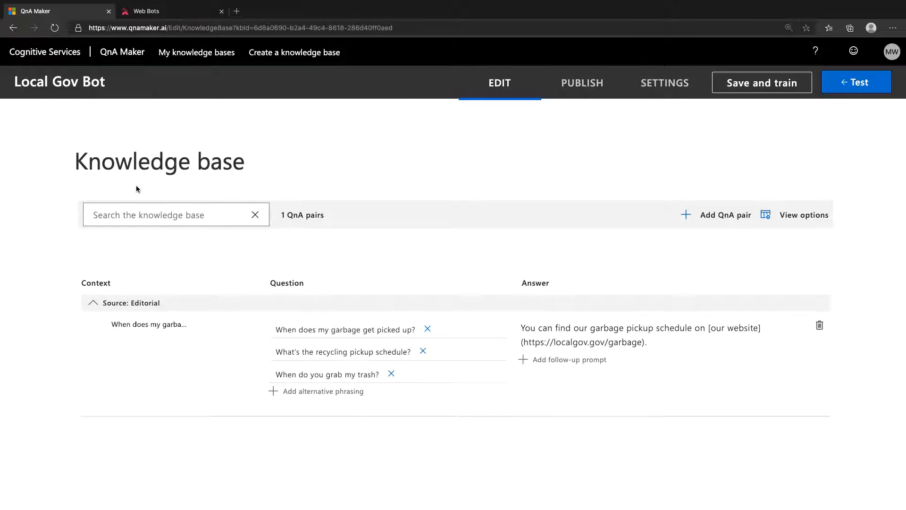
{"action": "mouse_move", "coordinate": [441, 181]}
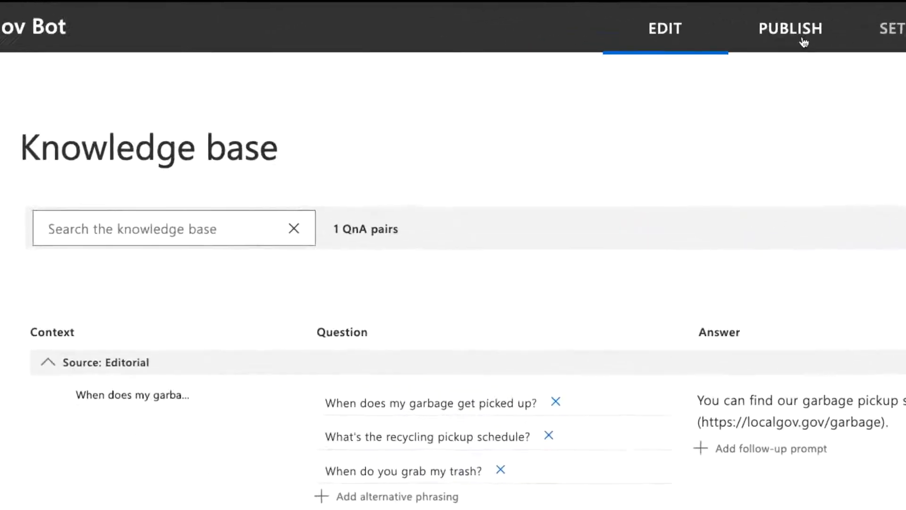
Publish the Local Gov Bot knowledge base to production so its endpoint details appear
{"action": "left_click", "coordinate": [790, 27]}
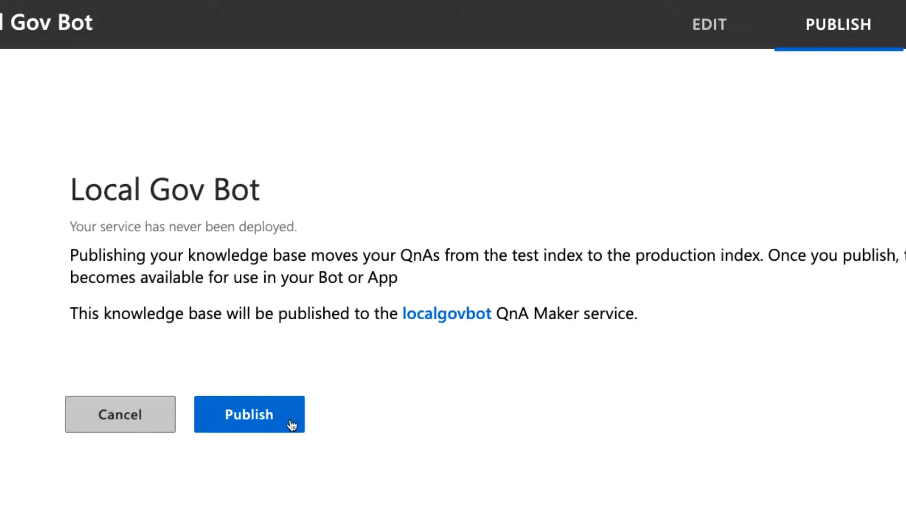
{"action": "left_click", "coordinate": [248, 413]}
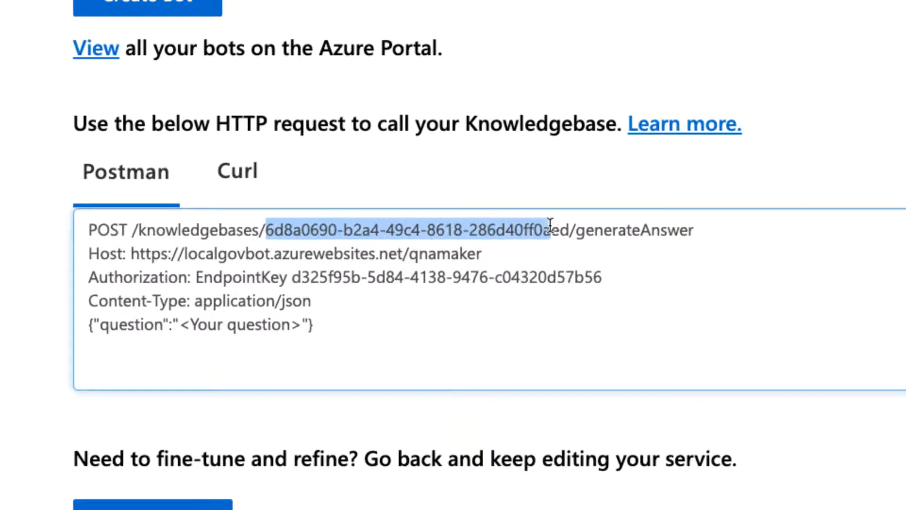
{"action": "right_click", "coordinate": [555, 230]}
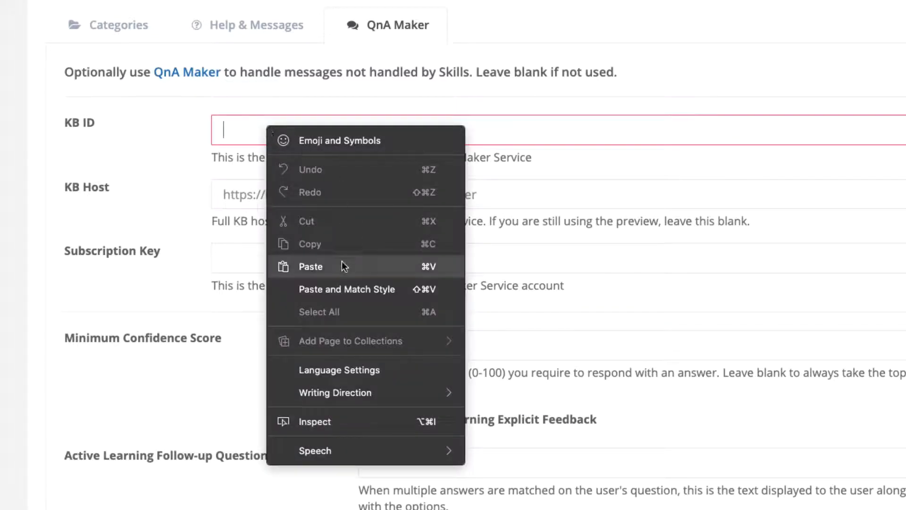
{"action": "left_click", "coordinate": [311, 267]}
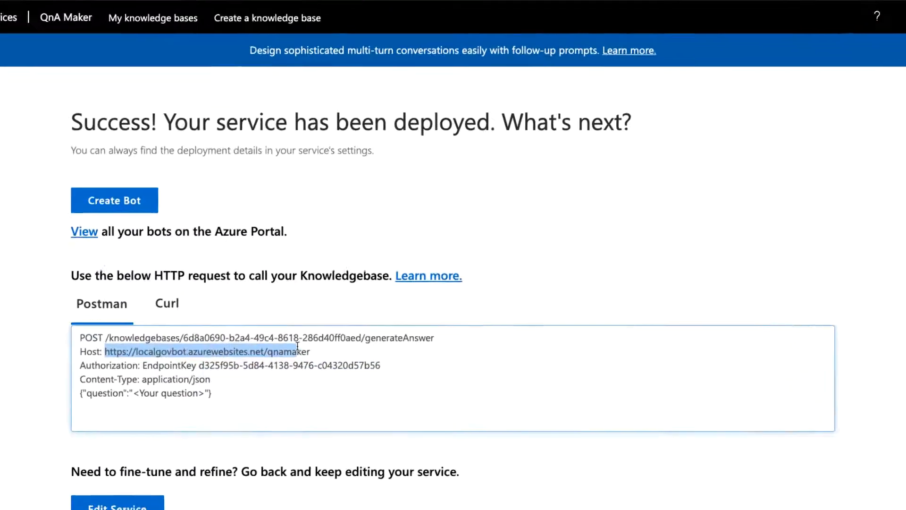
{"action": "left_click", "coordinate": [170, 11]}
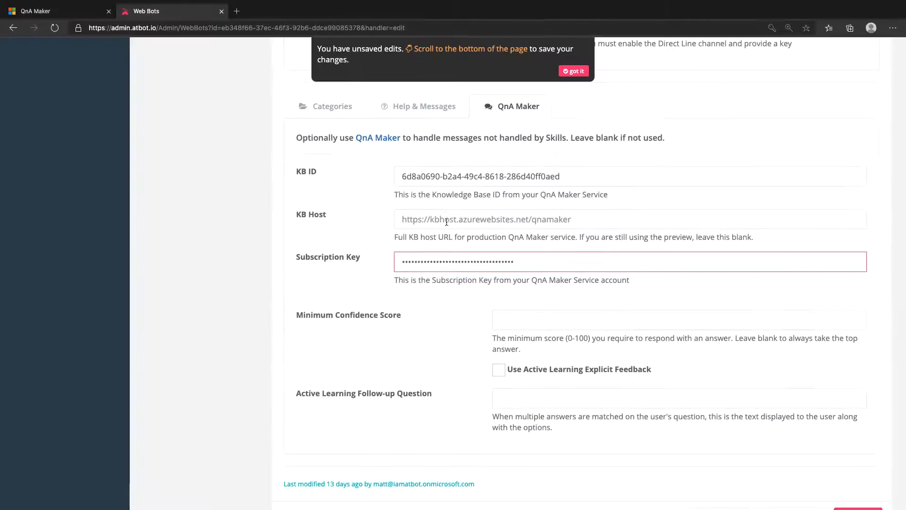
{"action": "type", "text": "https://localgovbot.azurewebsites.net/qnamaker"}
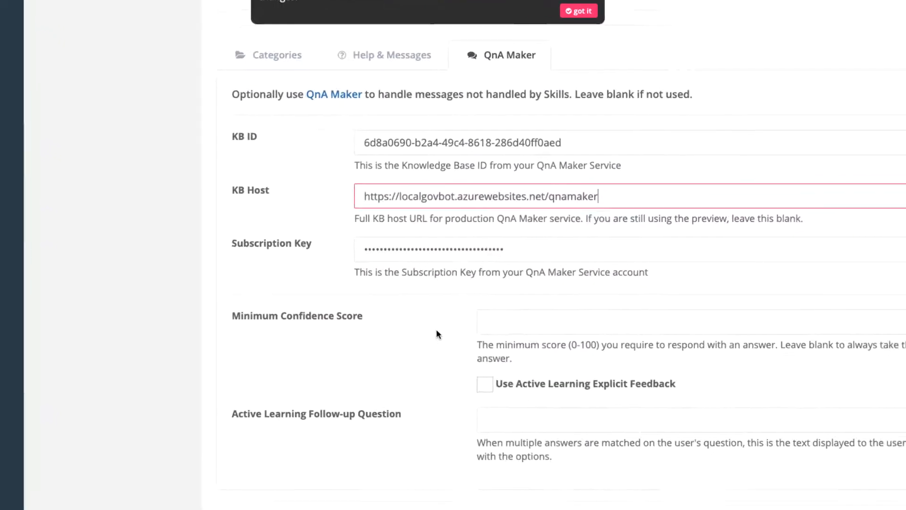
{"action": "scroll", "scroll_direction": "down", "scroll_amount": 3}
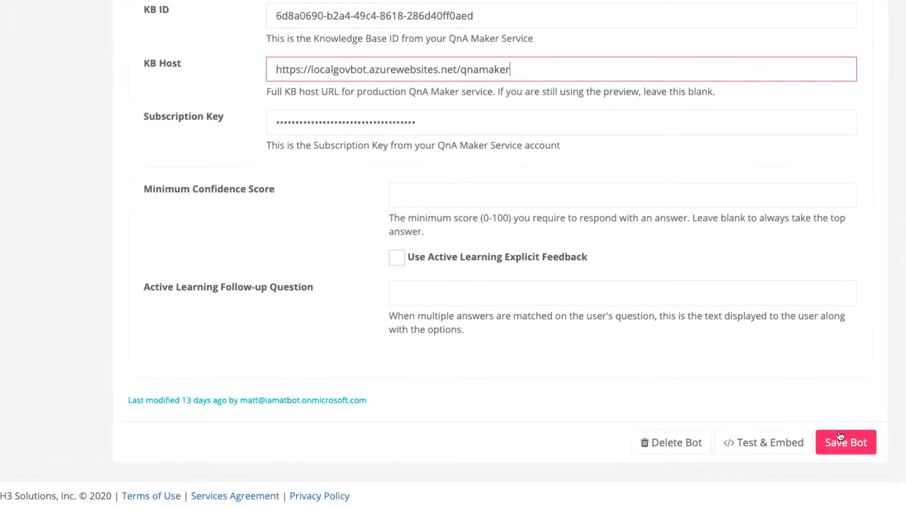
Save Local Gov Bot's QnA Maker connection and start its Test & Embed chat session
{"action": "left_click", "coordinate": [846, 441]}
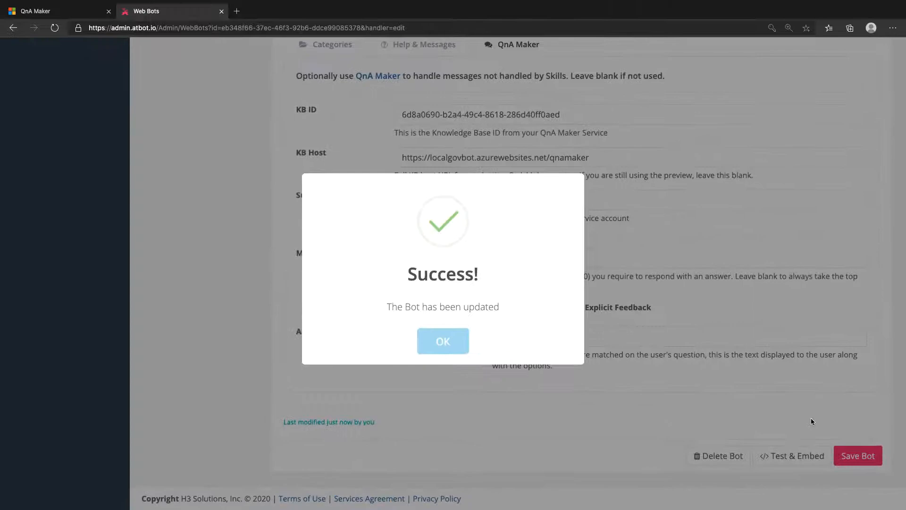
{"action": "left_click", "coordinate": [442, 340]}
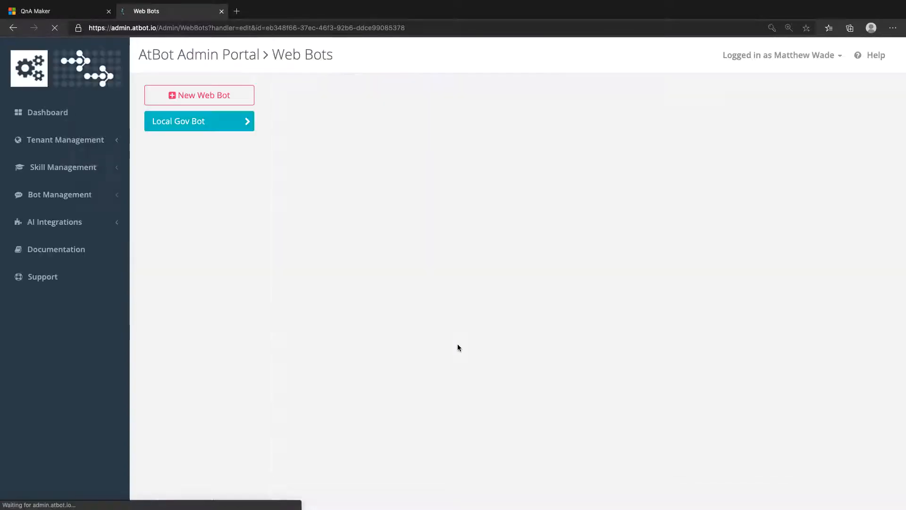
{"action": "left_click", "coordinate": [199, 121]}
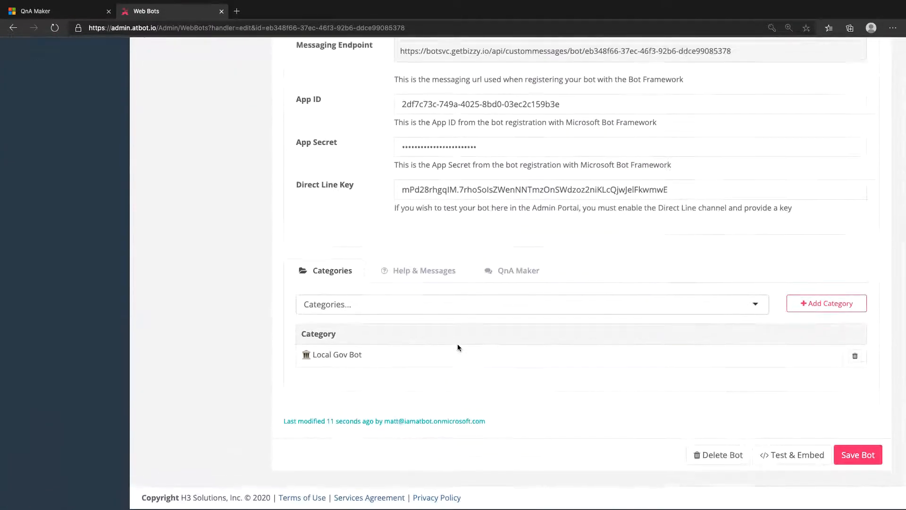
{"action": "left_click", "coordinate": [796, 454]}
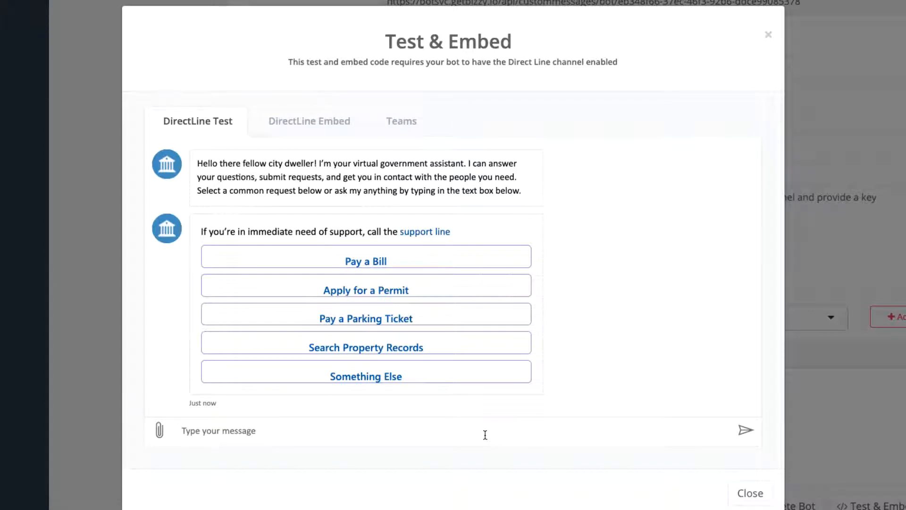
Ask the bot 'Come get my trash', see the garbage schedule reply, then return to QnA Maker
{"action": "type", "text": "Come get my trash"}
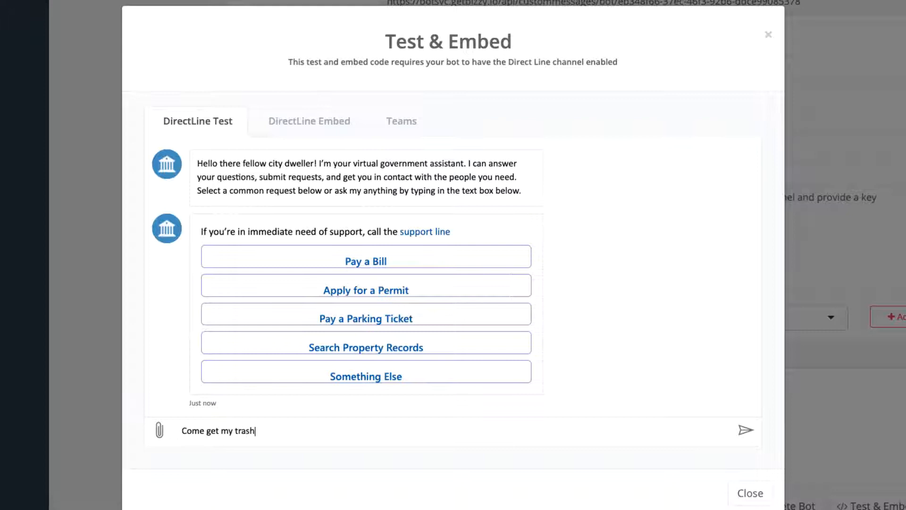
{"action": "left_click", "coordinate": [746, 430]}
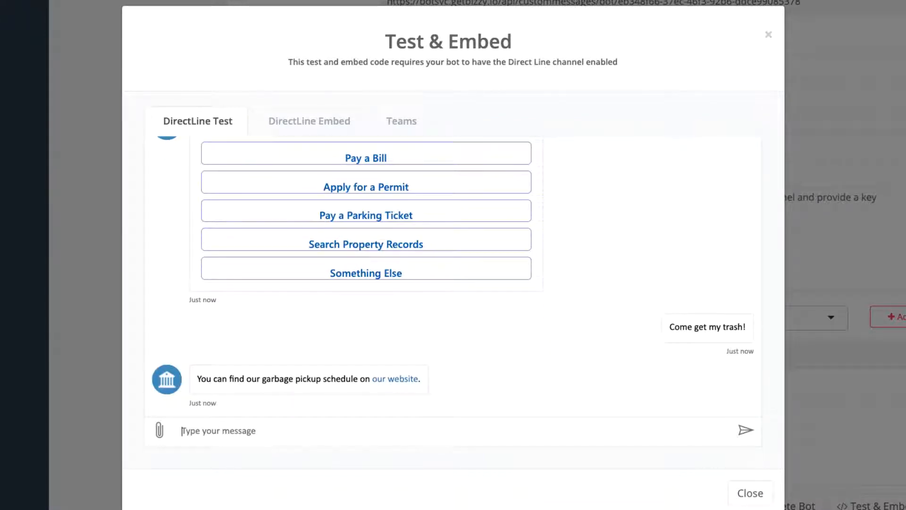
{"action": "mouse_move", "coordinate": [791, 433]}
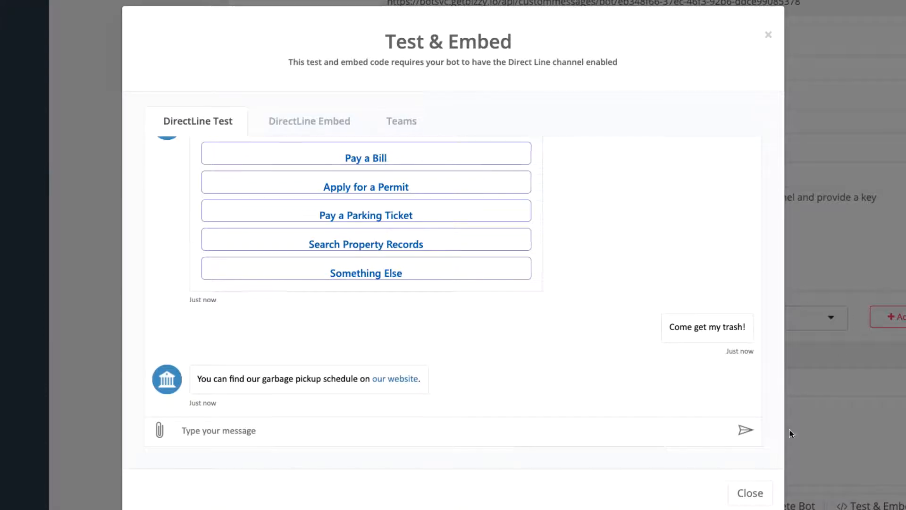
{"action": "left_click", "coordinate": [749, 493]}
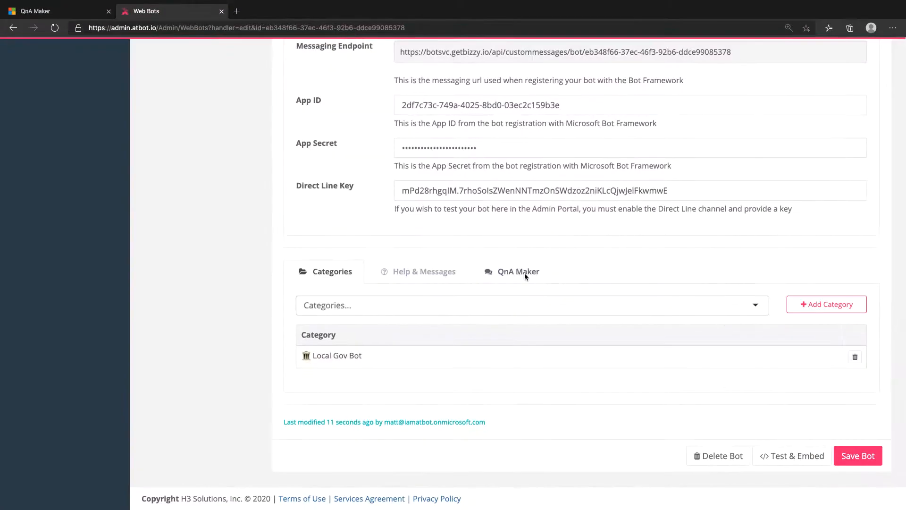
{"action": "left_click", "coordinate": [512, 271]}
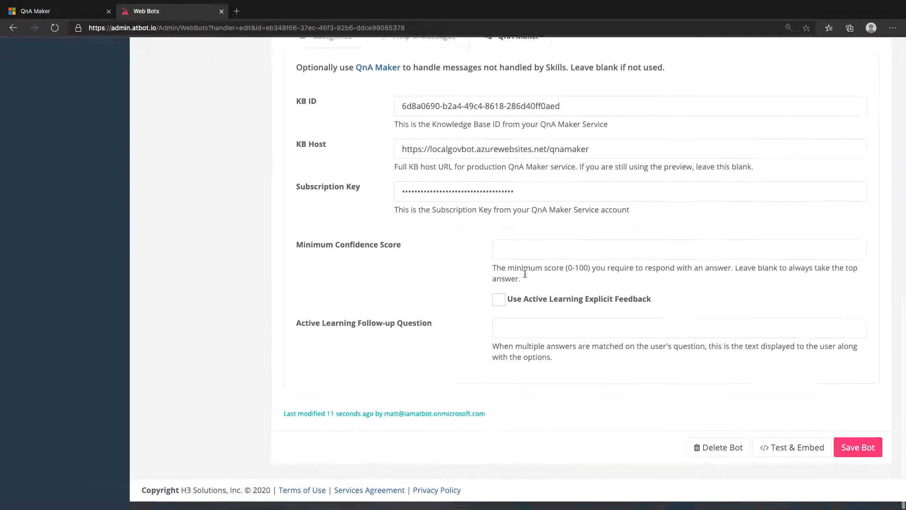
{"action": "scroll", "scroll_direction": "up", "scroll_amount": 3}
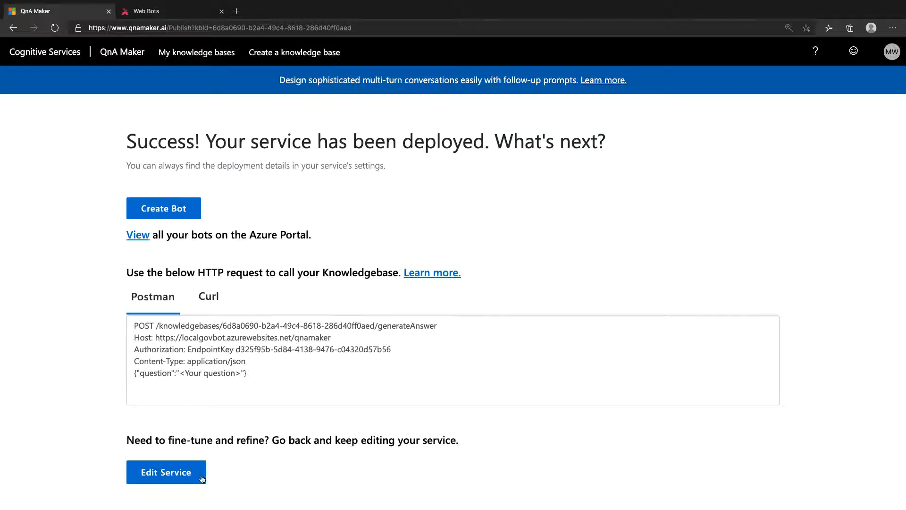
Inspect the trash question in QnA Maker's test pane, revealing a 55.1 confidence score
{"action": "left_click", "coordinate": [166, 472]}
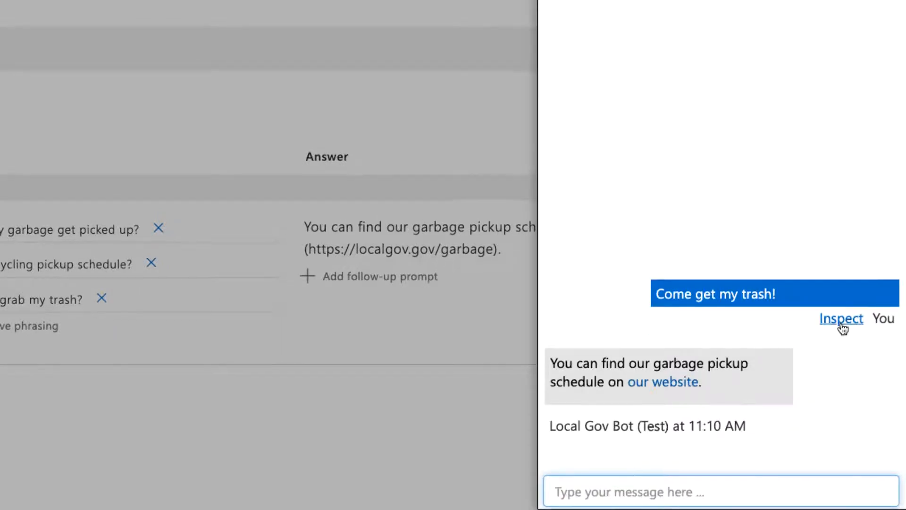
{"action": "left_click", "coordinate": [842, 318]}
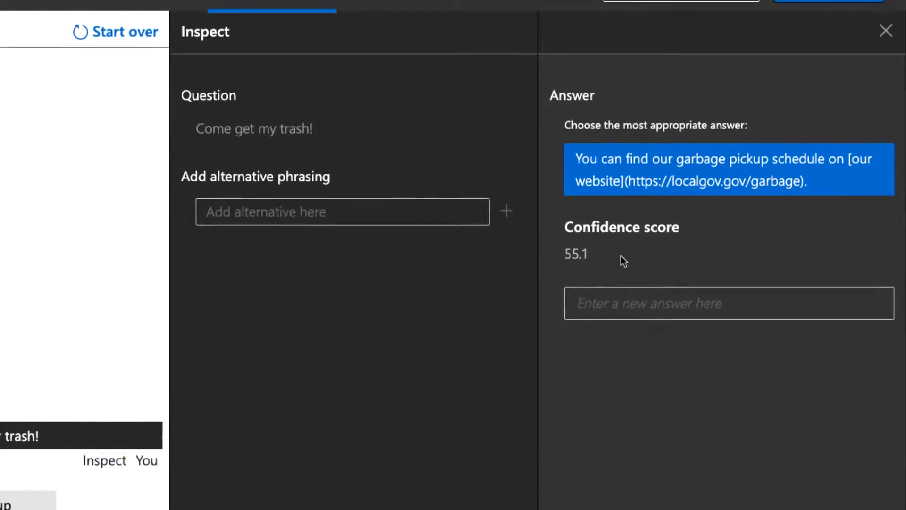
{"action": "double_click", "coordinate": [575, 254]}
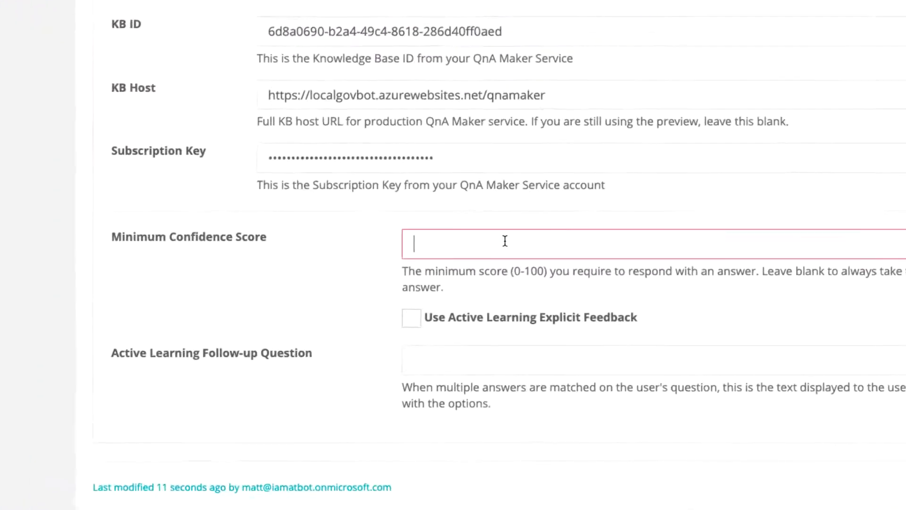
Save the bot with a minimum confidence score of 60
{"action": "type", "text": "60"}
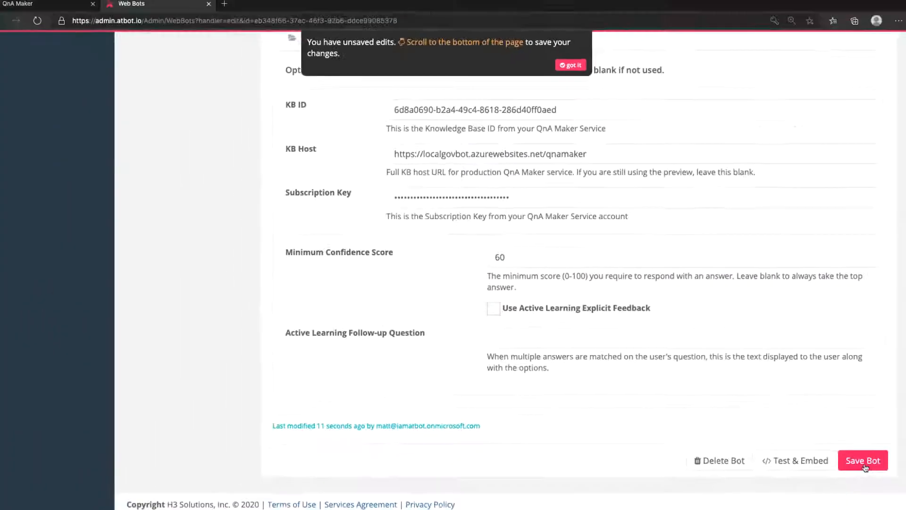
{"action": "left_click", "coordinate": [862, 459]}
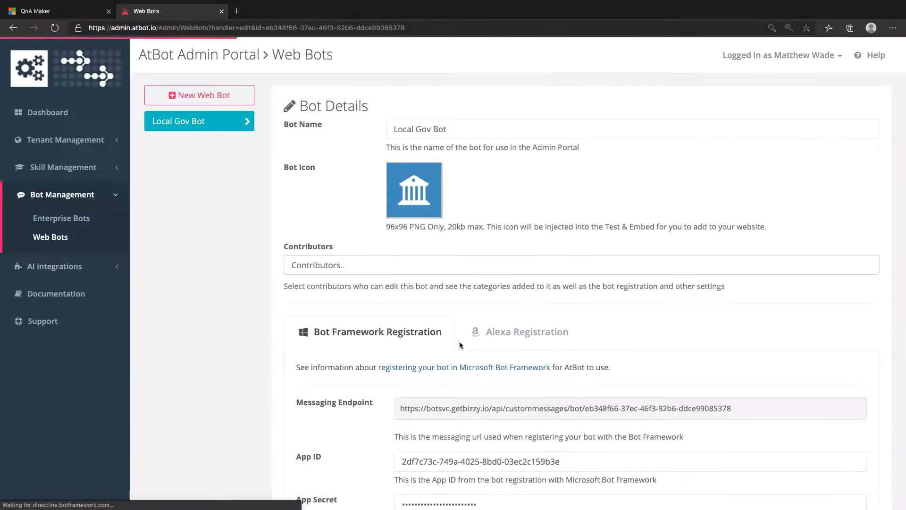
{"action": "scroll", "scroll_direction": "down", "scroll_amount": 3}
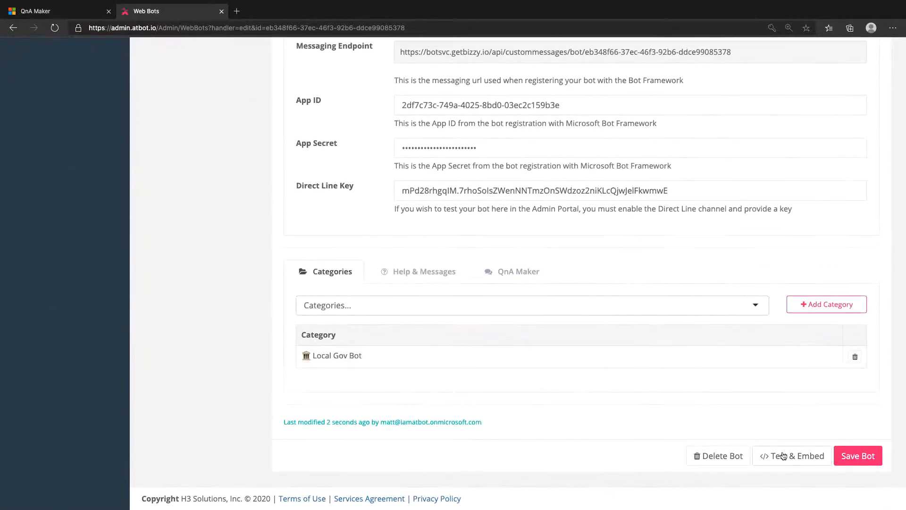
Ask the bot 'Come get my trash!' in the test chat and see it reply it did not understand
{"action": "left_click", "coordinate": [792, 455]}
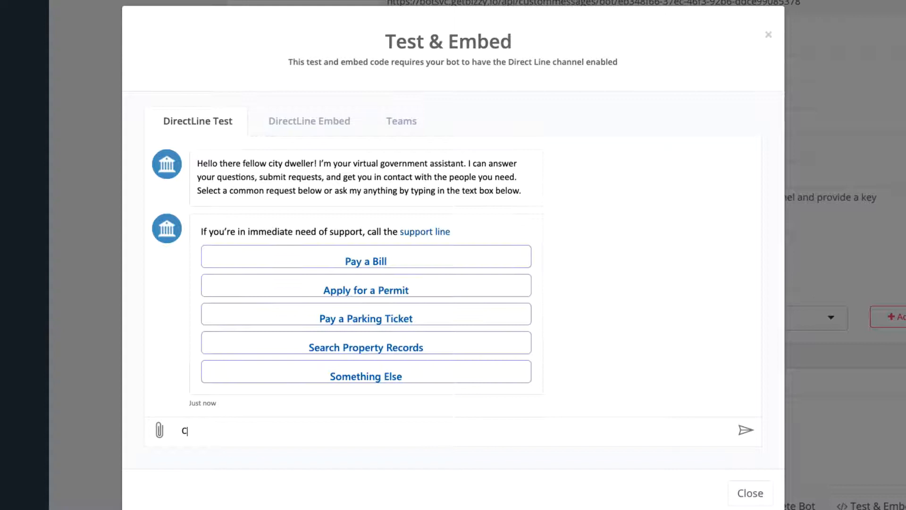
{"action": "type", "text": "Come get my trash!"}
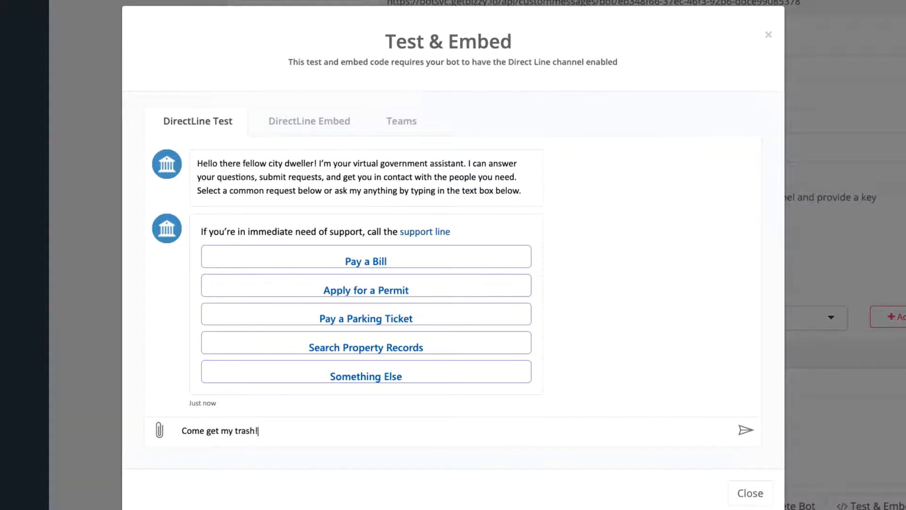
{"action": "left_click", "coordinate": [746, 431]}
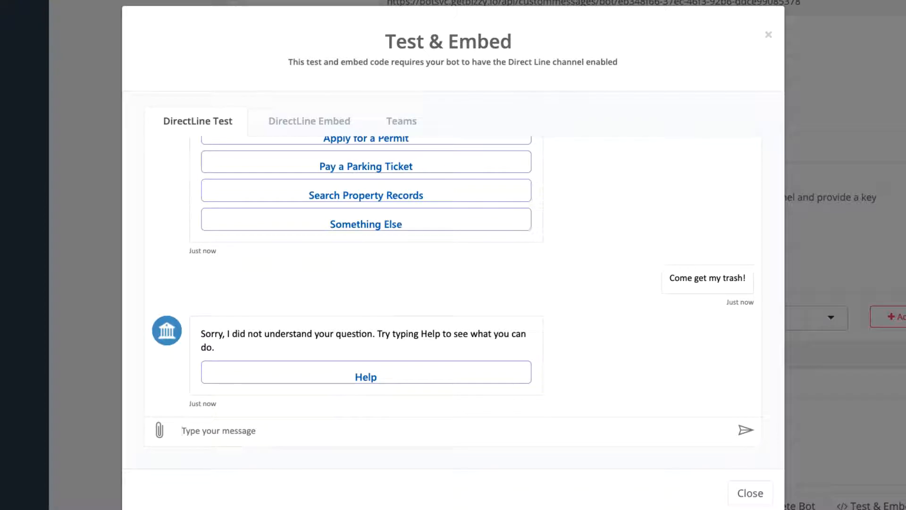
{"action": "mouse_move", "coordinate": [718, 490]}
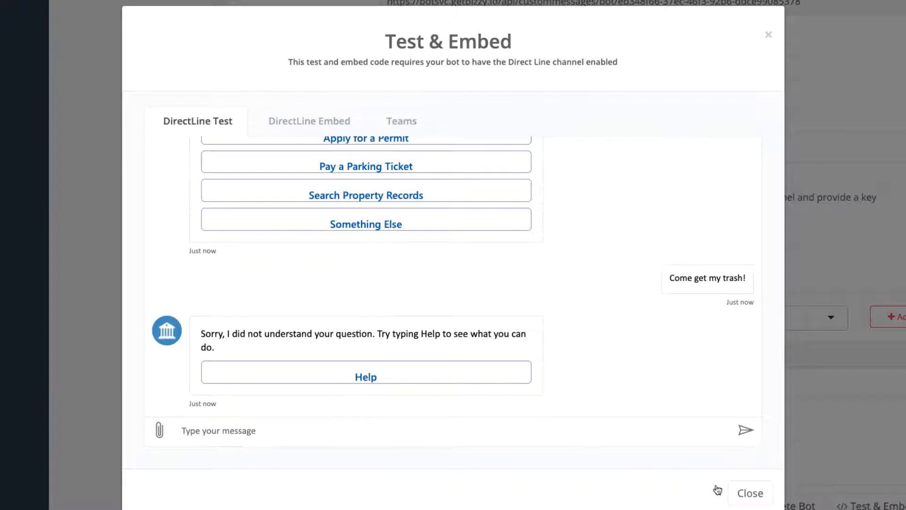
{"action": "left_click", "coordinate": [749, 492]}
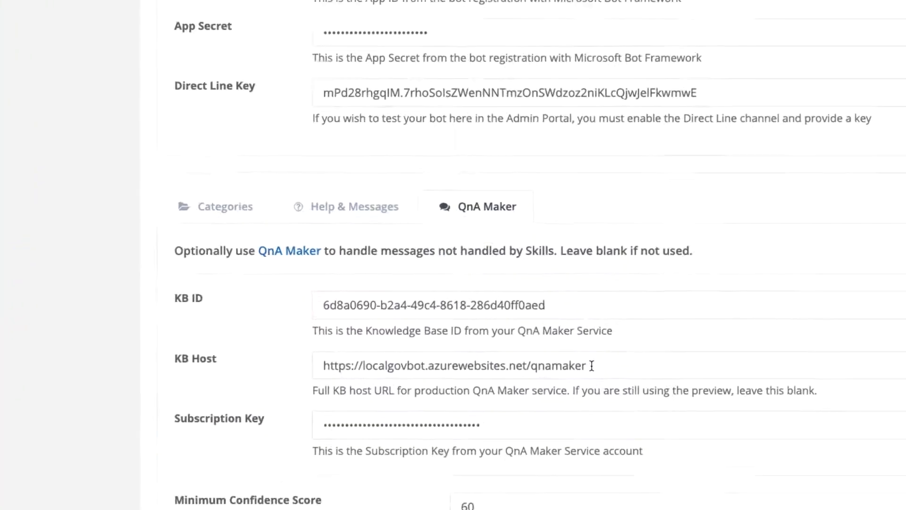
Save the bot with a blank minimum confidence score and active learning feedback left off
{"action": "scroll", "scroll_direction": "down", "scroll_amount": 3}
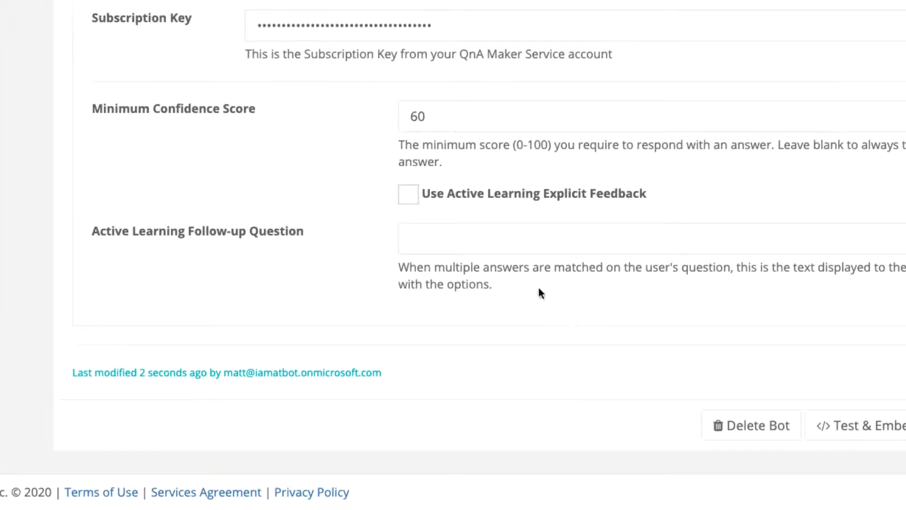
{"action": "left_click", "coordinate": [407, 194]}
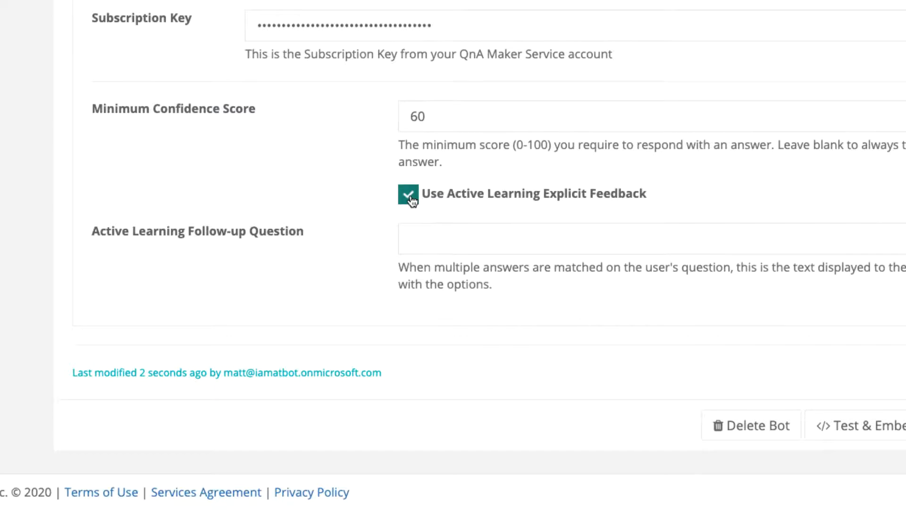
{"action": "left_click", "coordinate": [408, 193]}
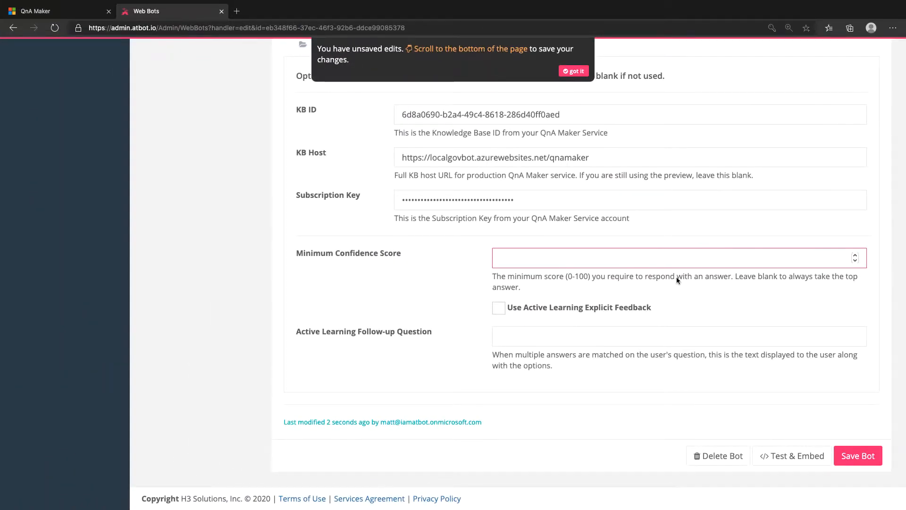
{"action": "left_click", "coordinate": [858, 455]}
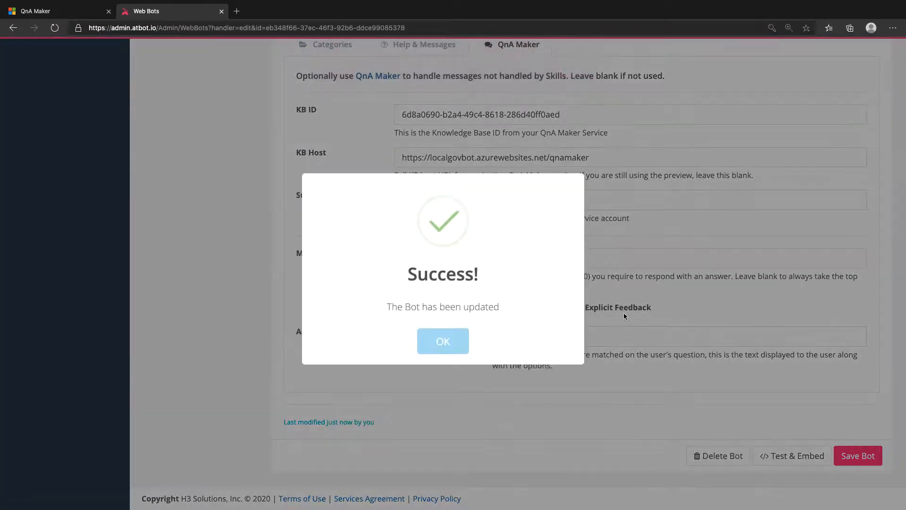
{"action": "left_click", "coordinate": [443, 340]}
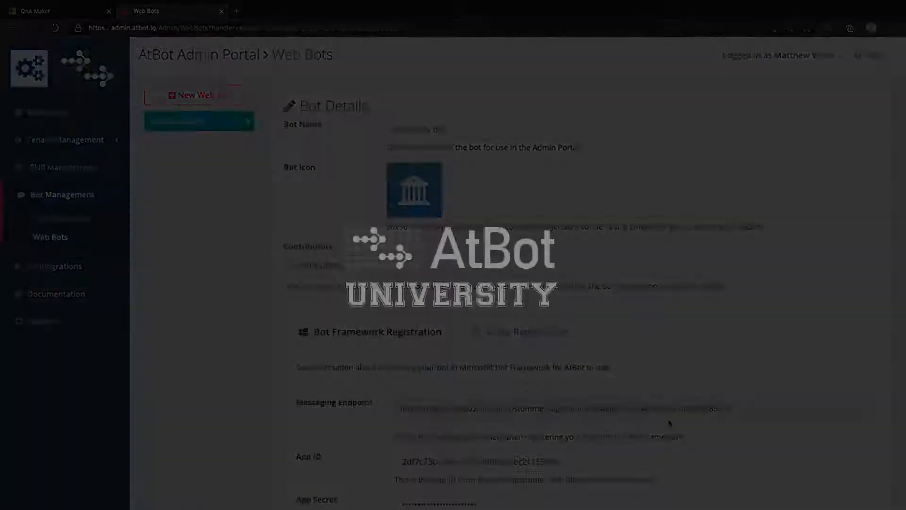